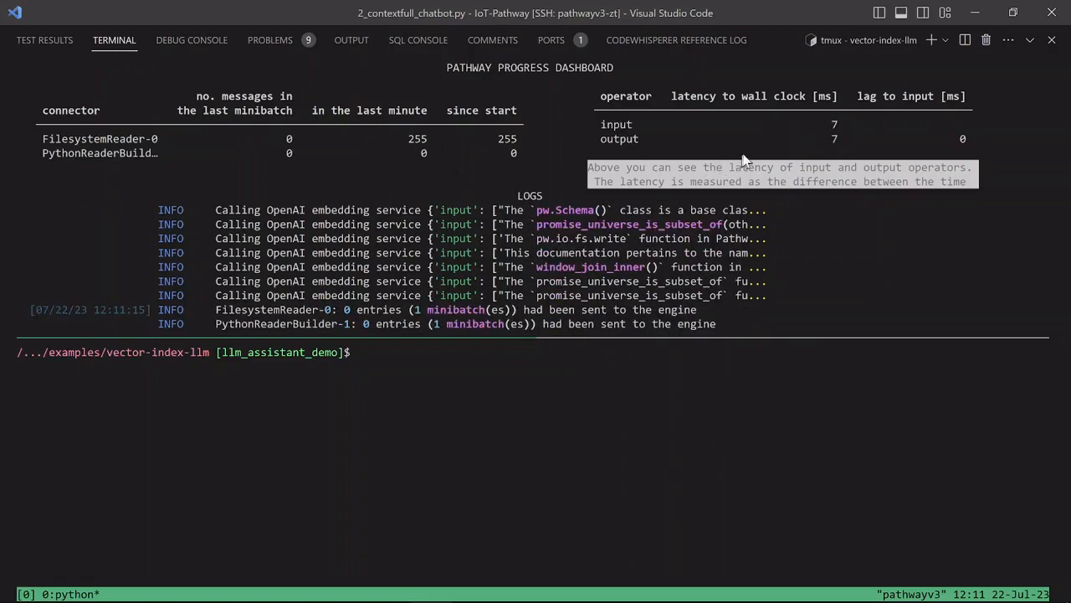
mouse_move(802, 202)
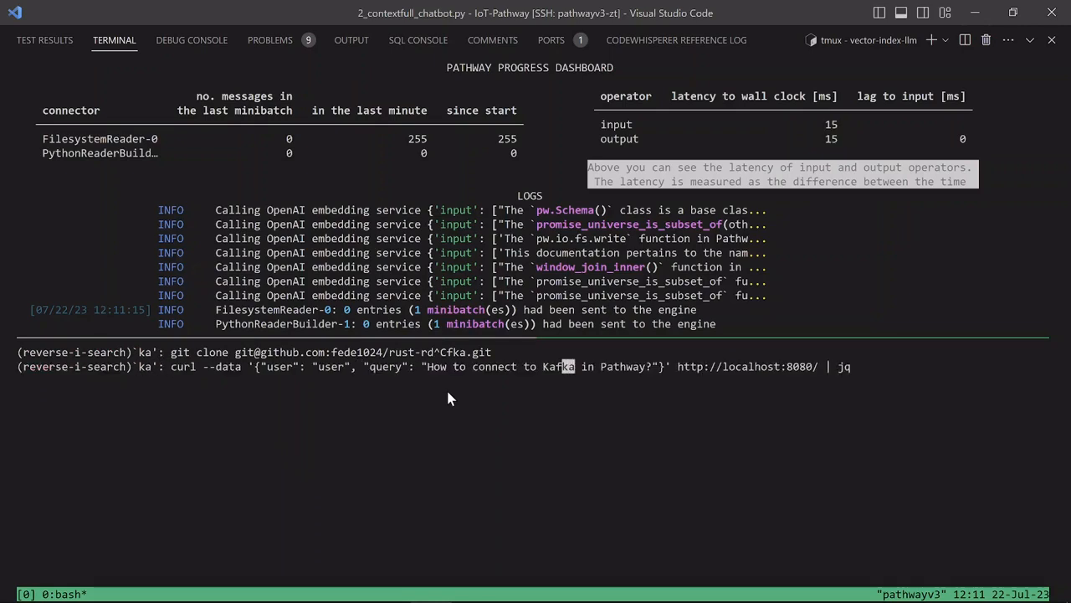
Step: Run the recalled curl Kafka question against localhost:8080 and read the pathway.io.kafka answer
key("Return")
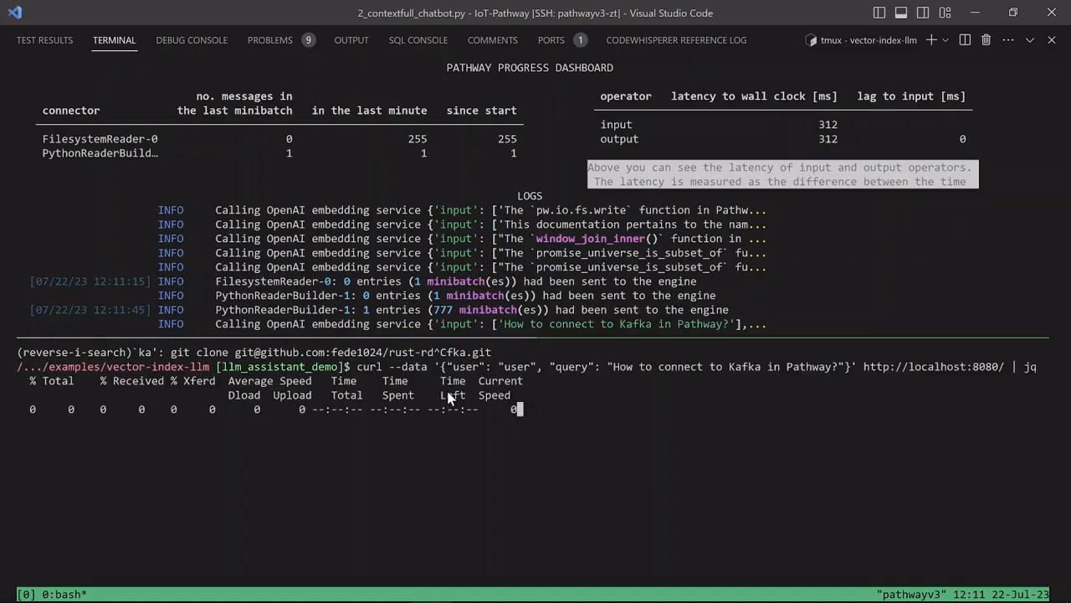
key("Return")
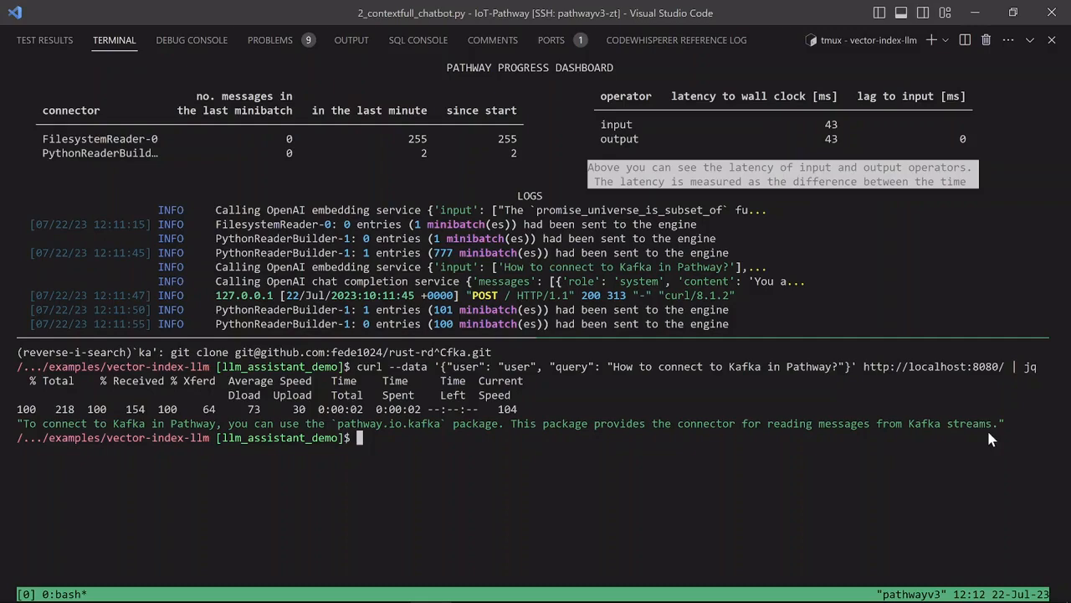
Step: Switch to the 2_contextfull_chatbot.py editor tab to view its top docstring
left_click(84, 39)
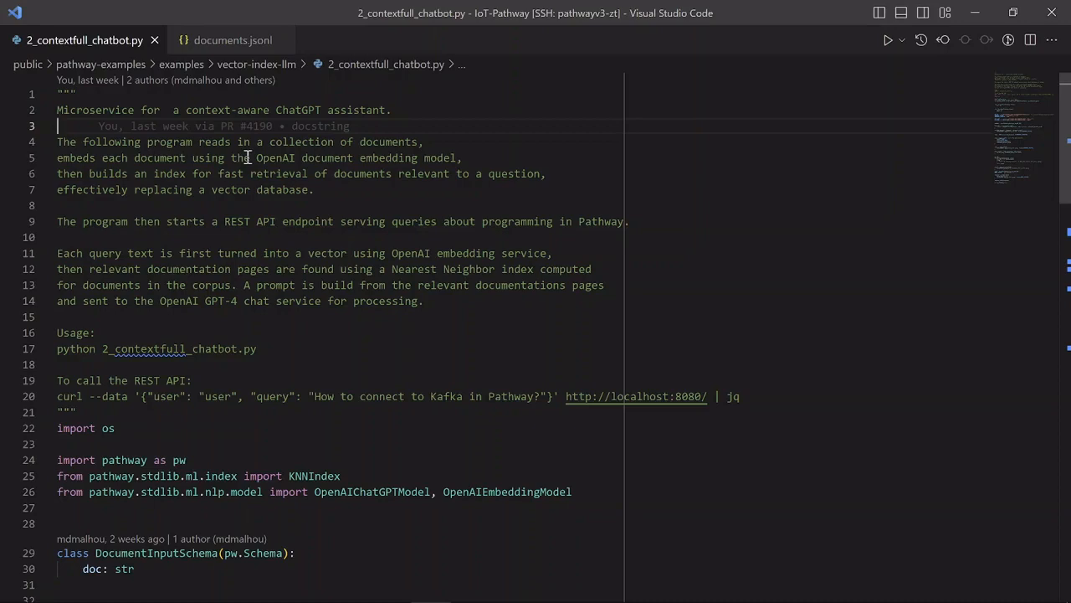
mouse_move(285, 241)
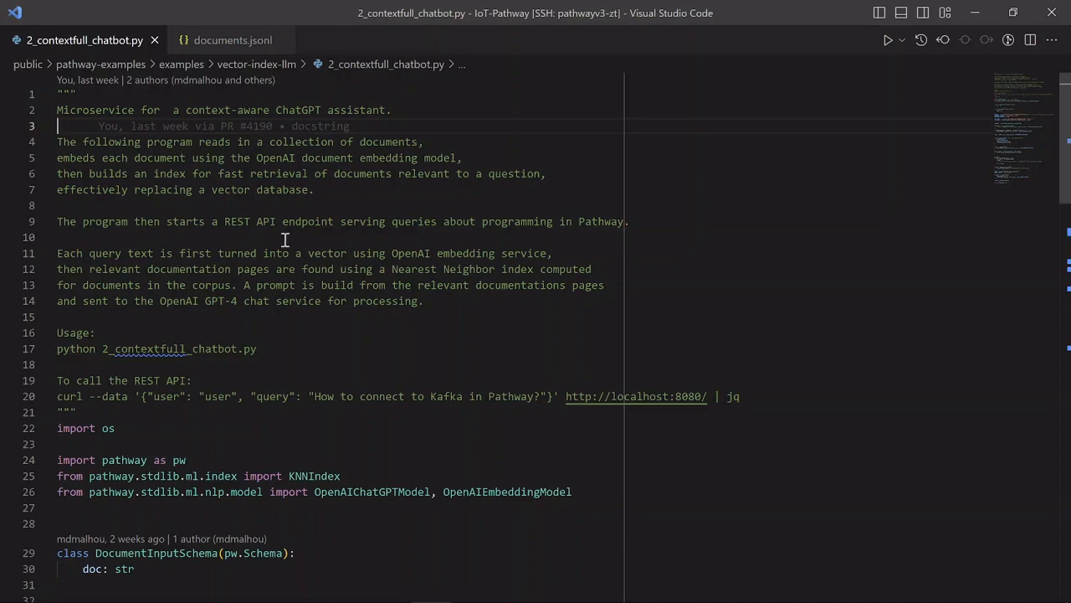
mouse_move(288, 241)
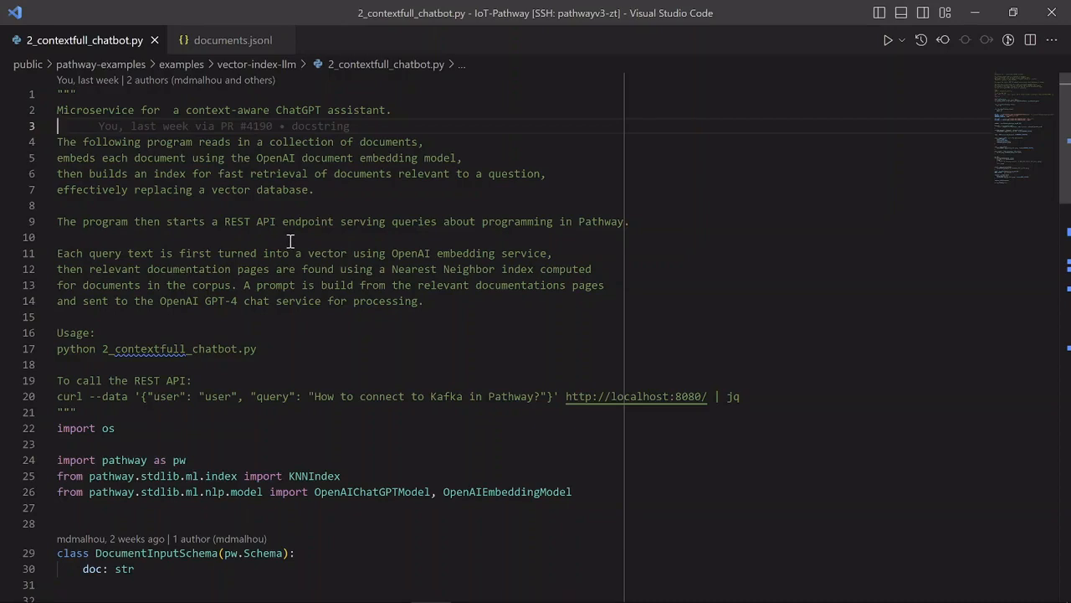
mouse_move(215, 241)
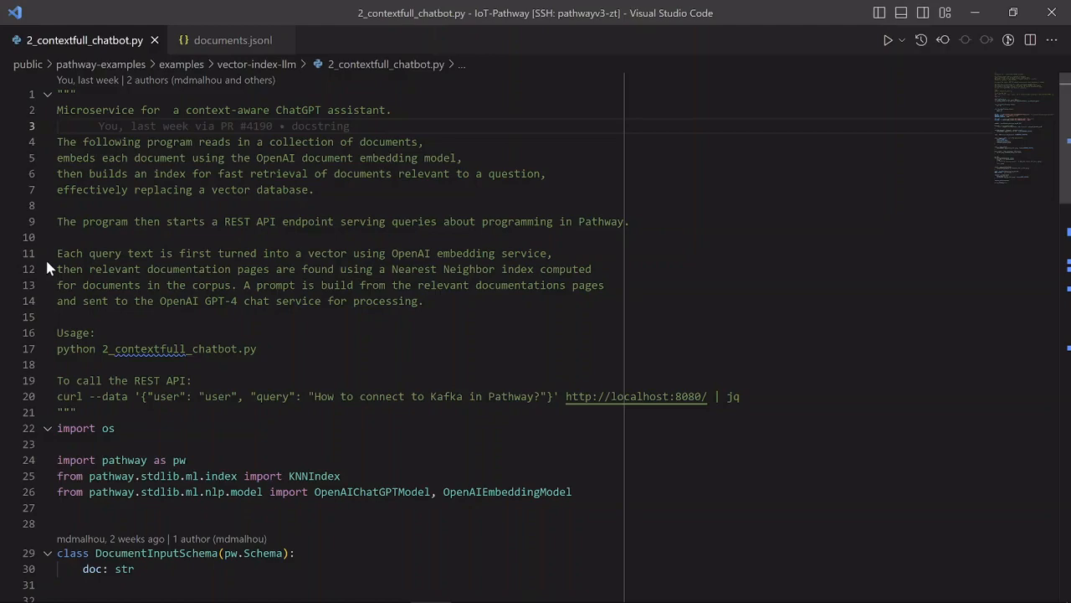
Step: Scroll to lines 42–74 showing document embedding, KNN index and REST query code
scroll("down", 3)
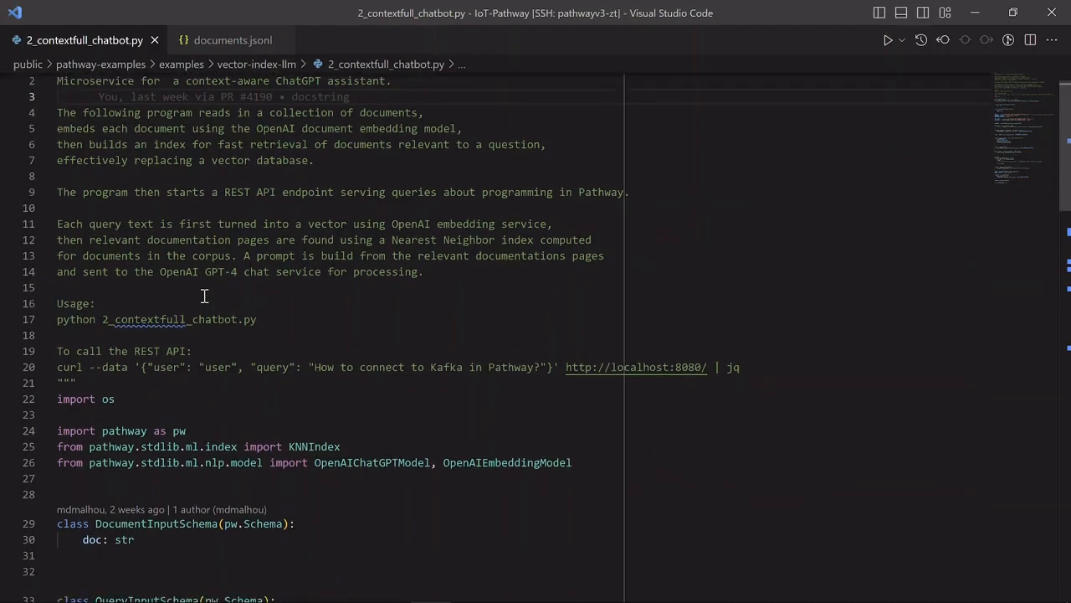
scroll("down", 3)
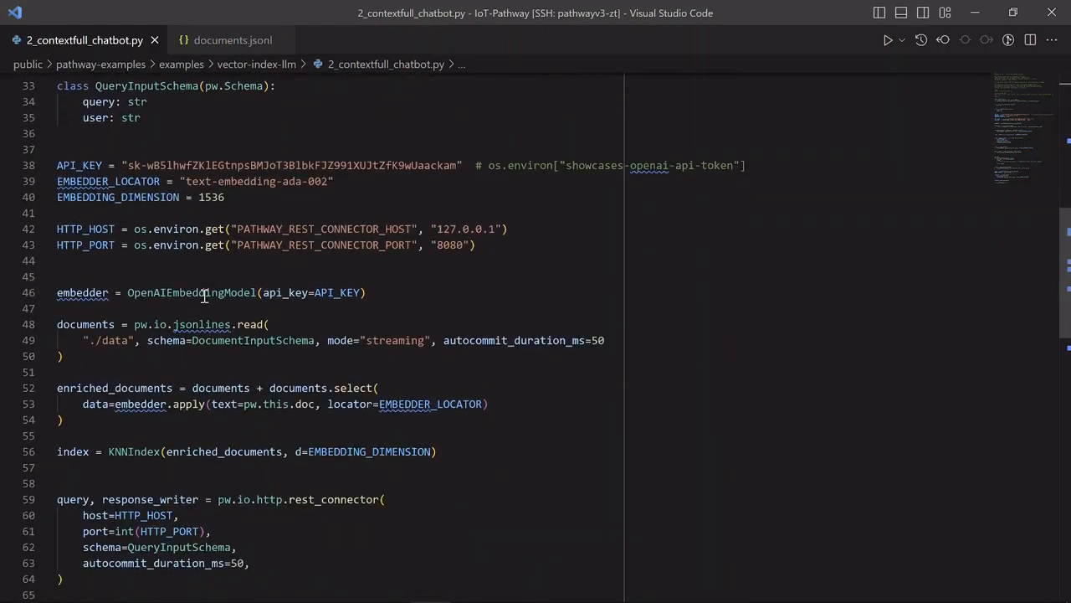
scroll("down", 3)
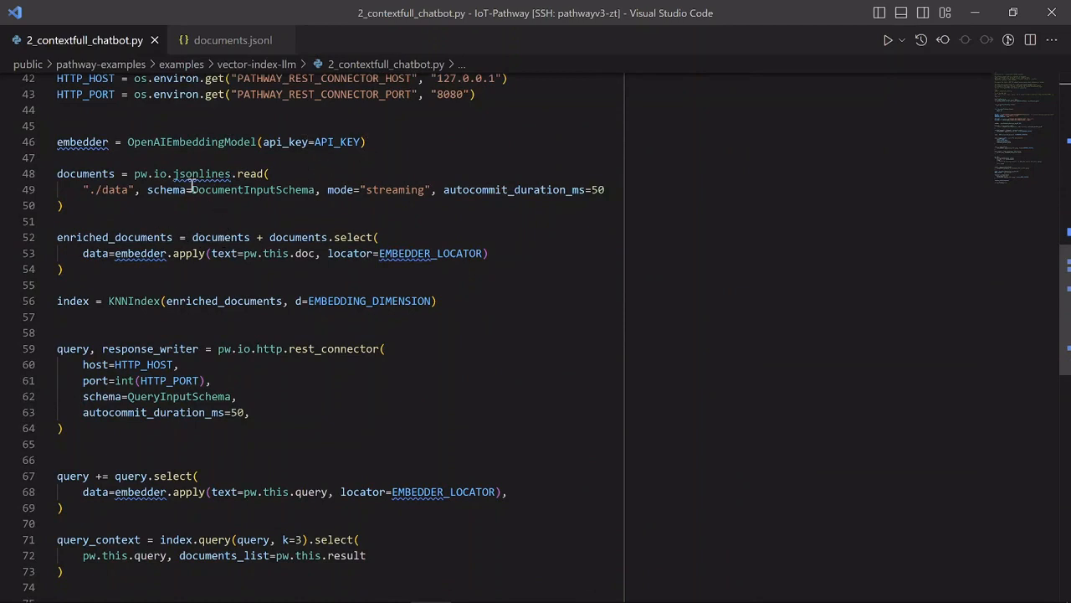
mouse_move(191, 189)
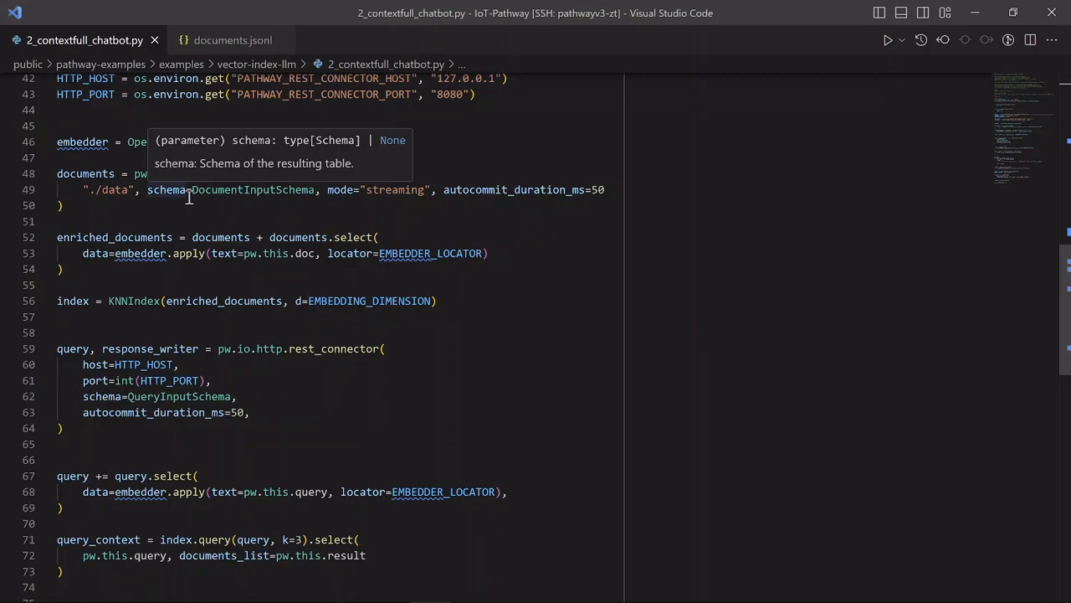
mouse_move(129, 224)
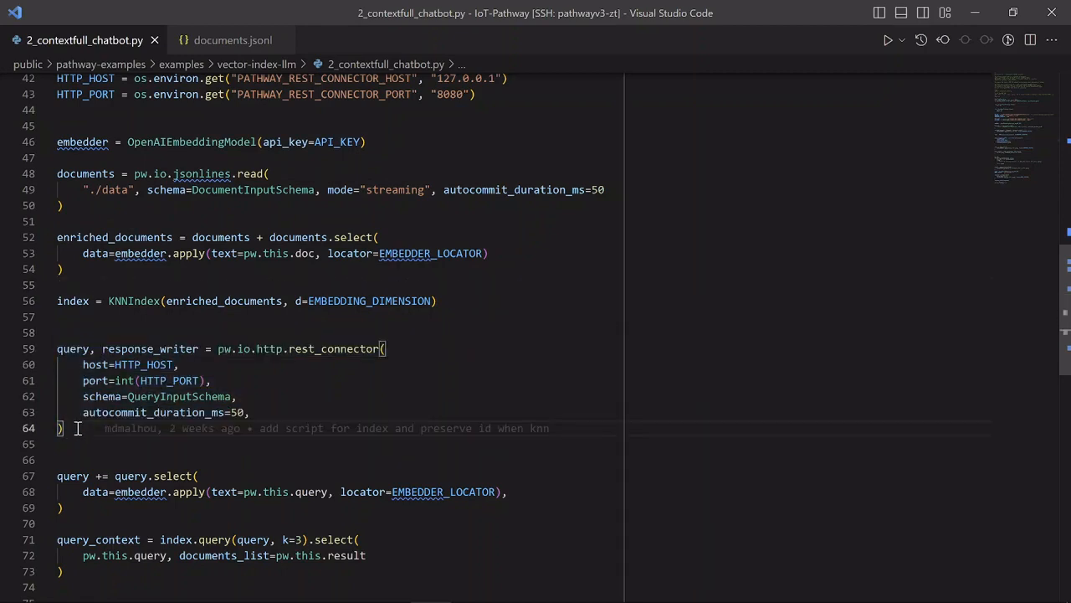
scroll("down", 3)
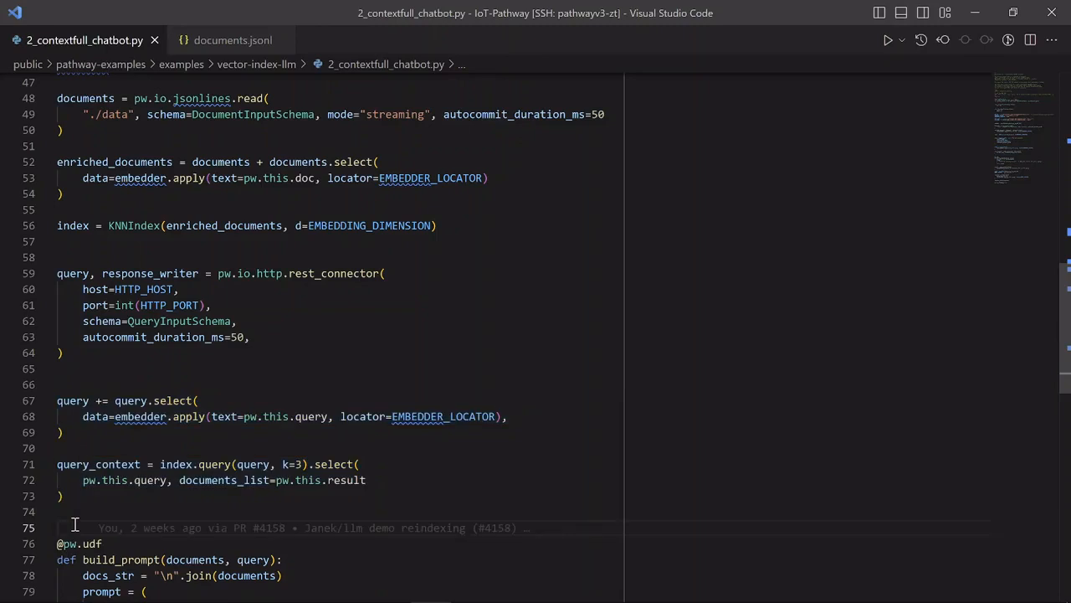
scroll("down", 3)
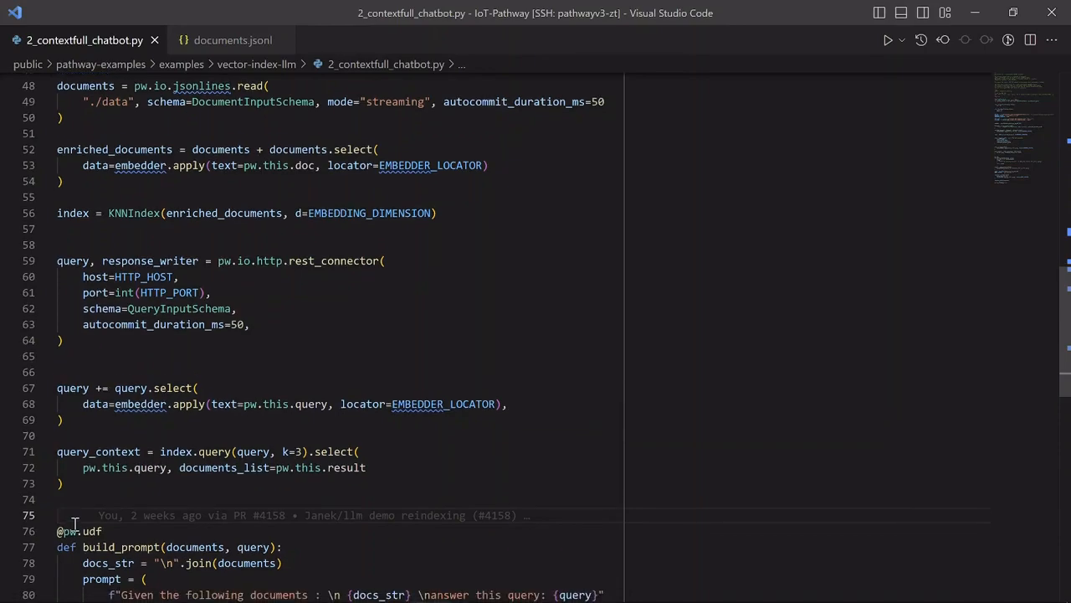
scroll("down", 3)
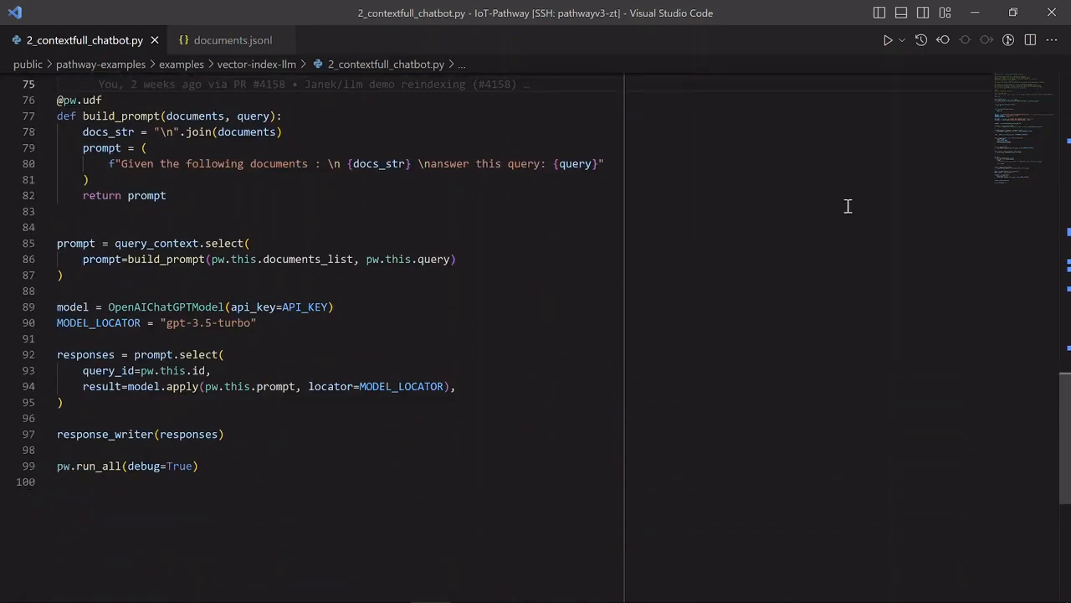
mouse_move(232, 40)
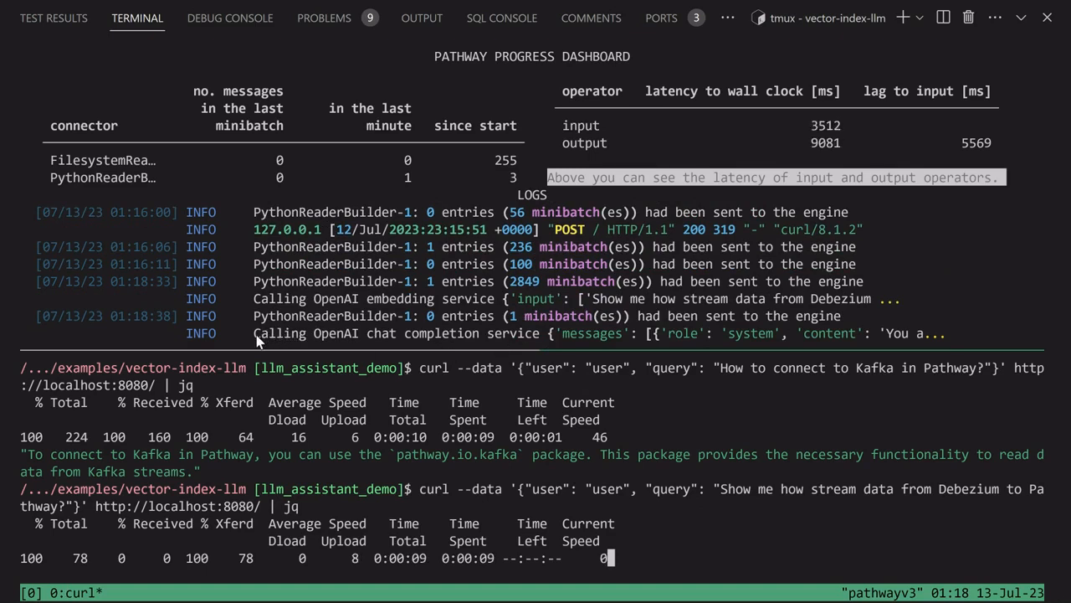
mouse_move(419, 339)
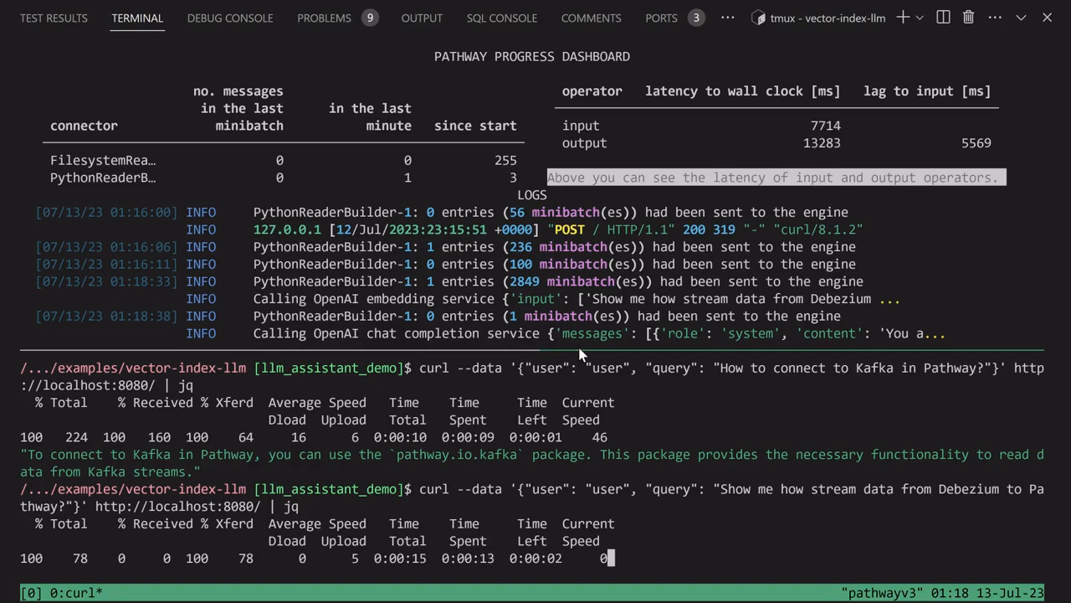
mouse_move(584, 416)
type("cat documents_extra.jsonl")
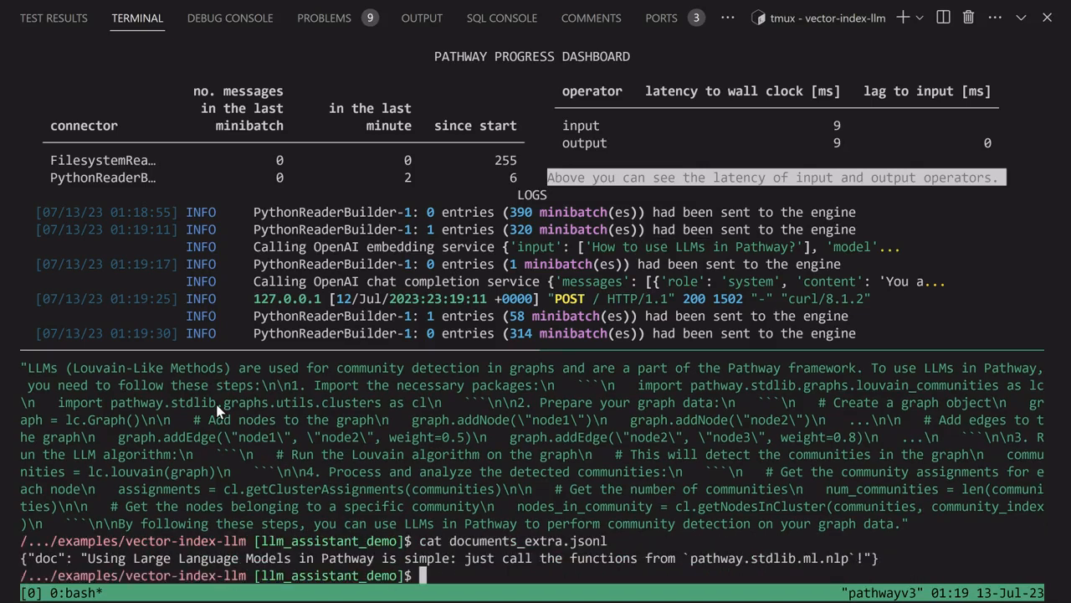
mouse_move(89, 570)
type("cp documents_extra.jsonl data/")
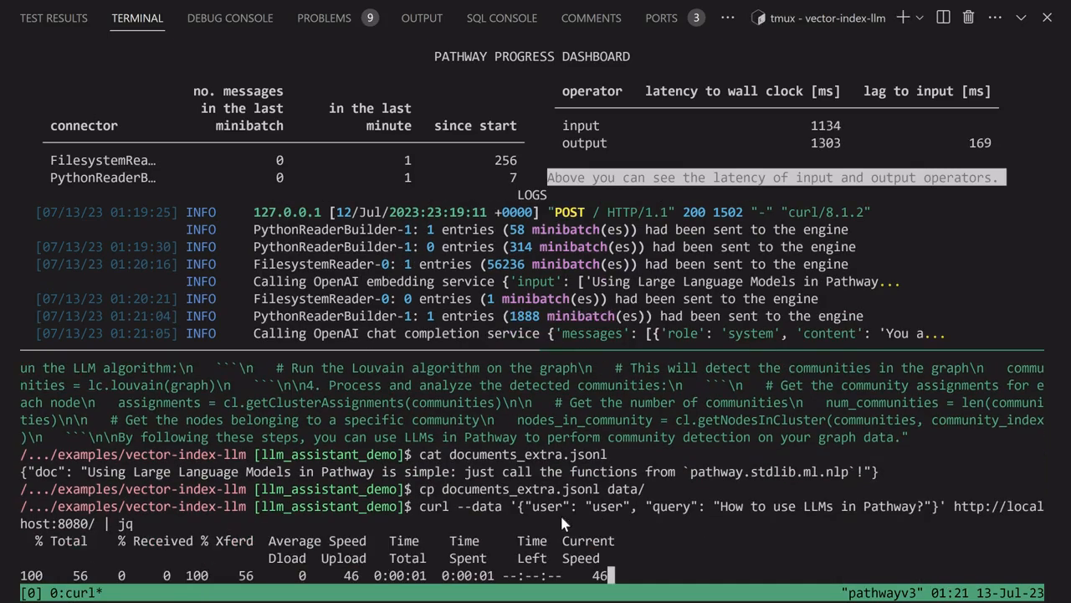
mouse_move(481, 339)
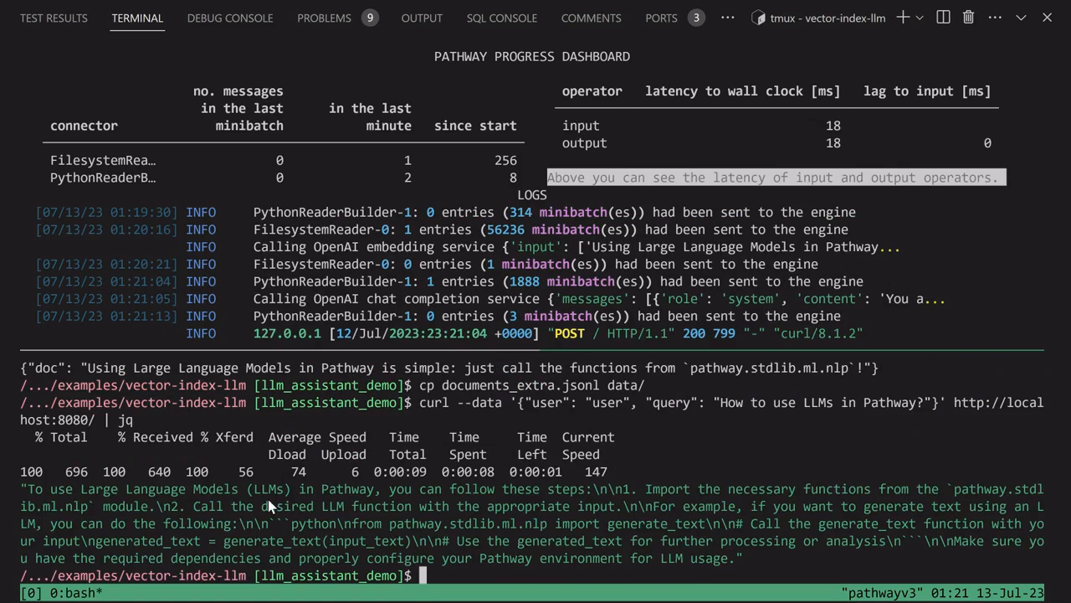
mouse_move(410, 527)
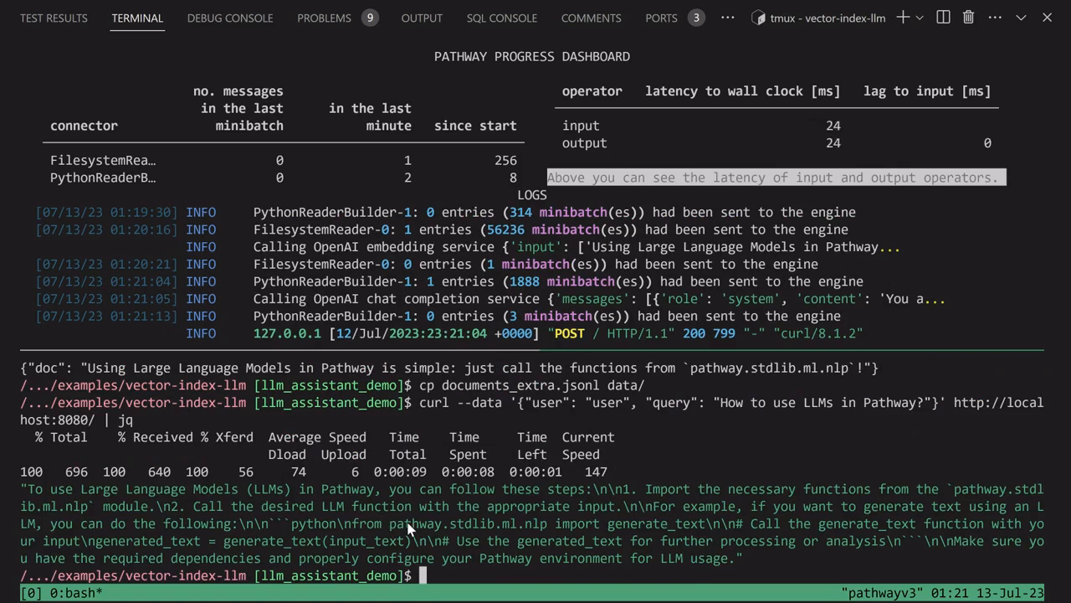
mouse_move(990, 494)
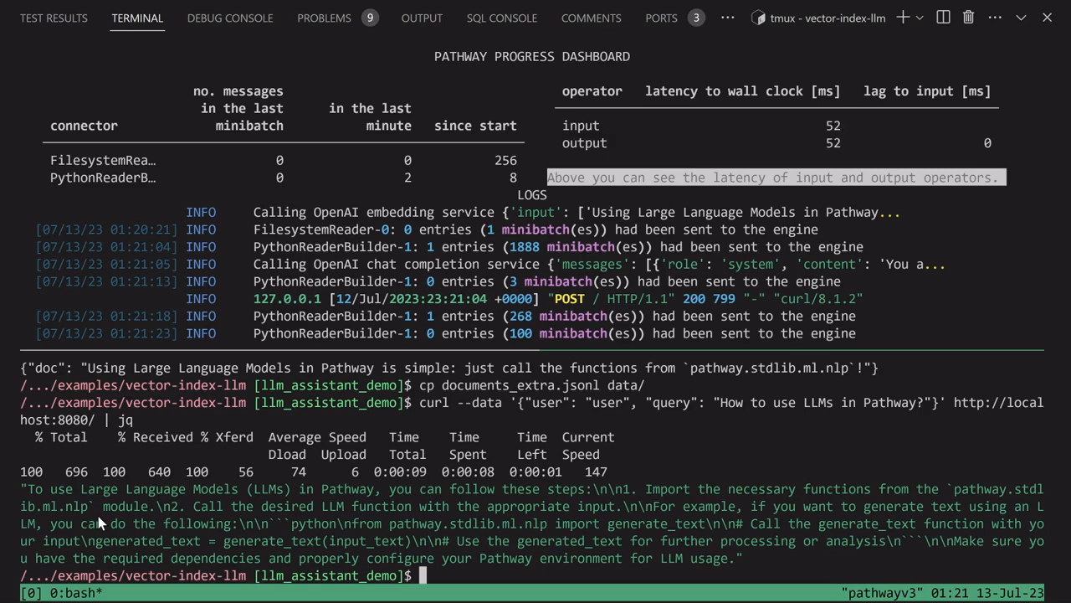
mouse_move(291, 381)
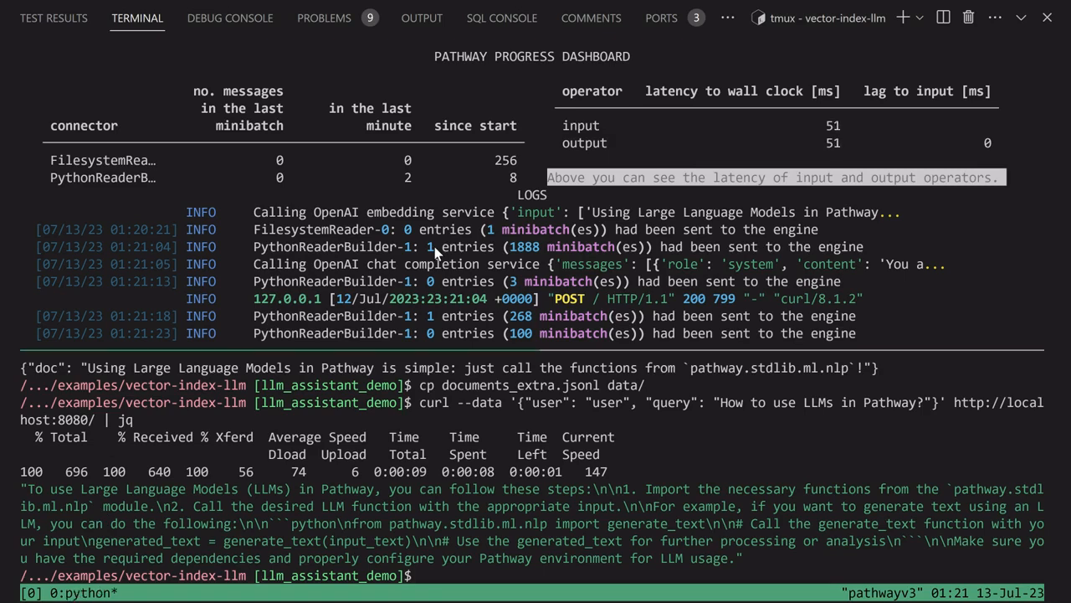
Step: Interrupt the chatbot and relaunch it with python 2_contextfull_chatbot.py
key("ctrl+c")
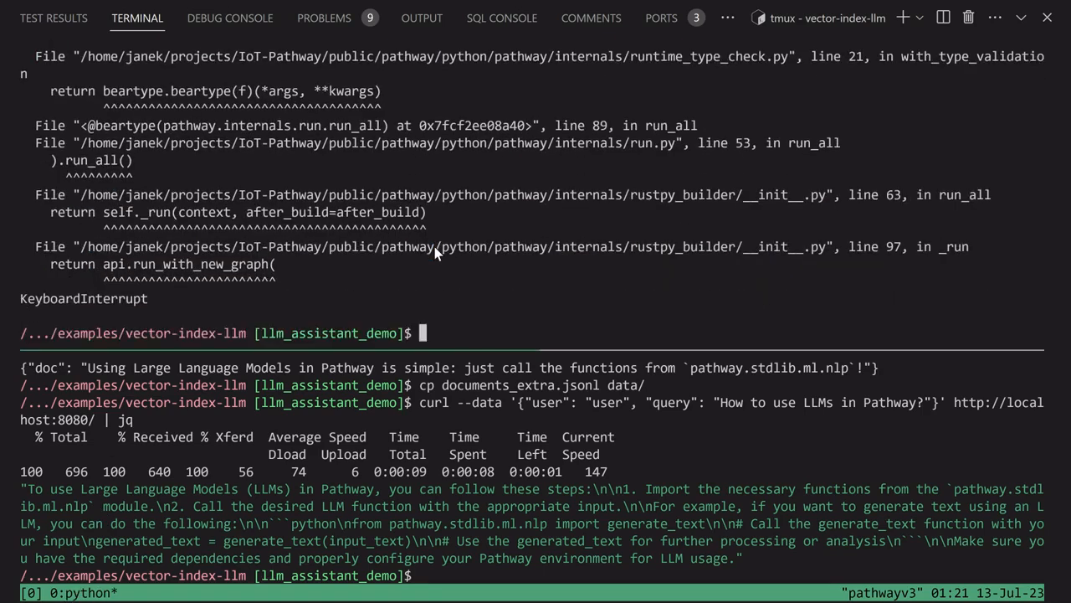
type("python 2_contextfull_chatbot.py")
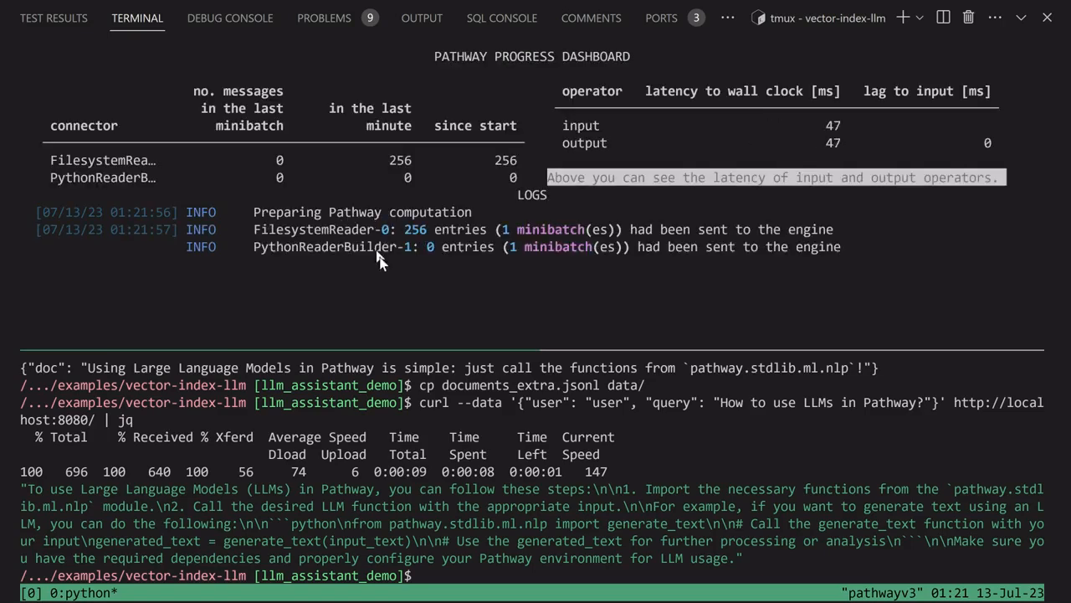
mouse_move(519, 259)
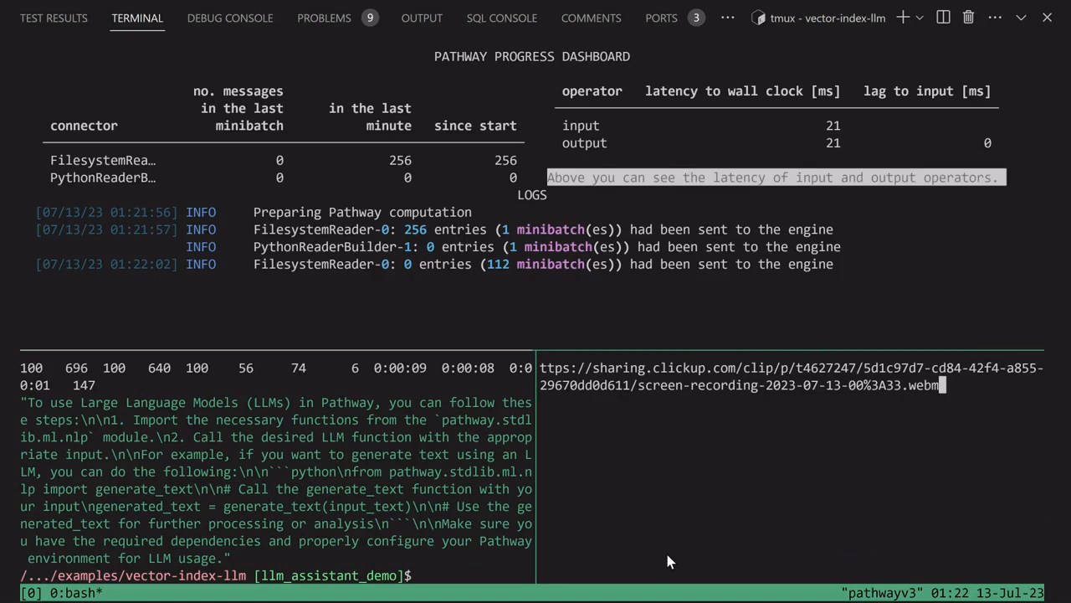
Step: Submit the pasted sharing link in the new terminal pane
key("Enter")
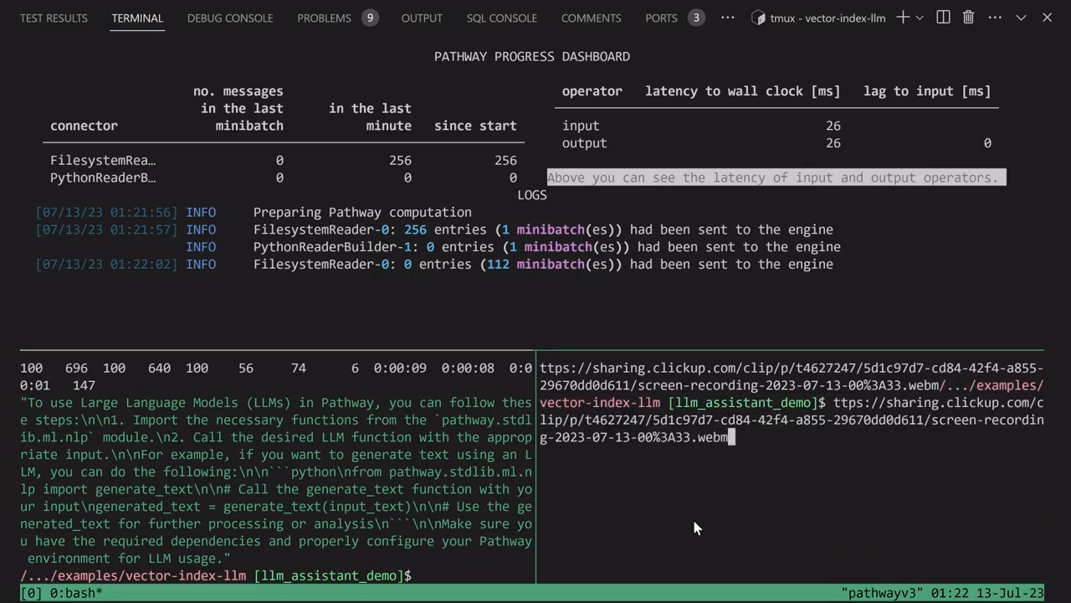